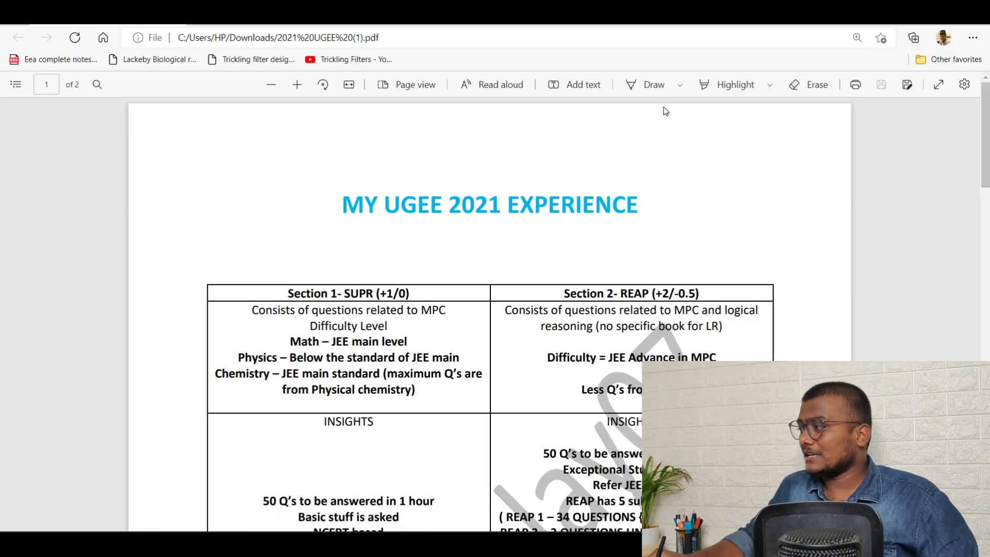
# Switch the Draw pen to red ink
pyautogui.click(653, 84)
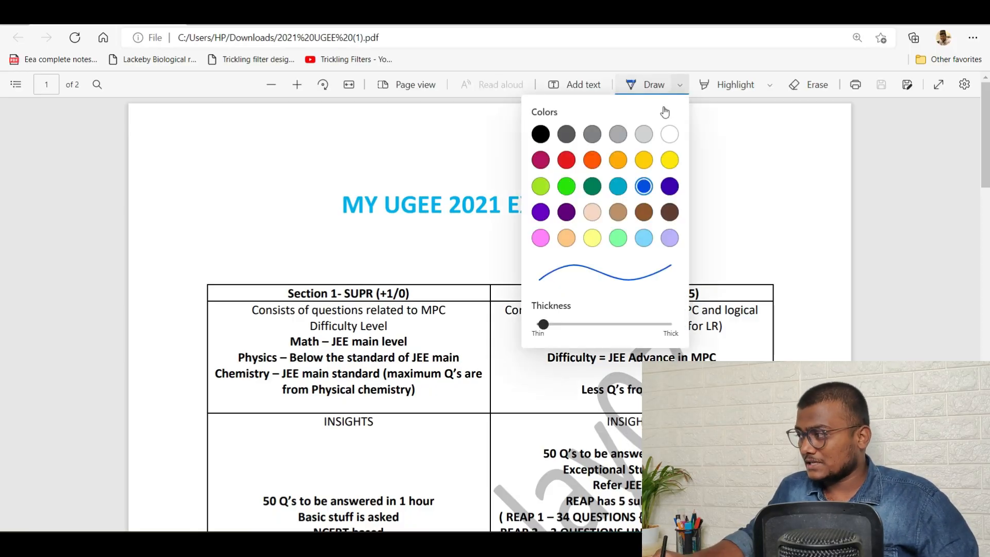
pyautogui.click(565, 159)
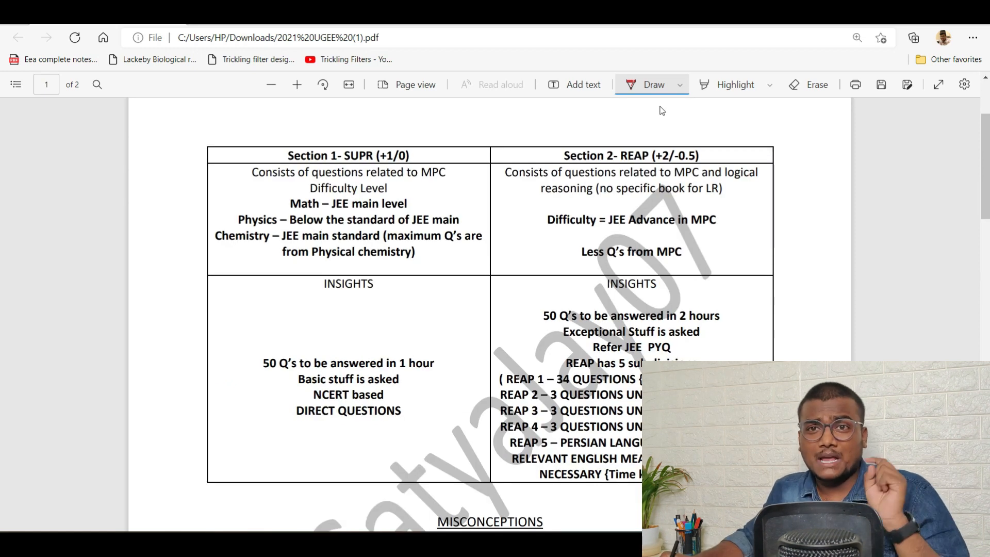
# Tick the Section 1 and Section 2 headings and underline MPC in Section 1
pyautogui.moveTo(321, 136); pyautogui.dragTo(329, 133)
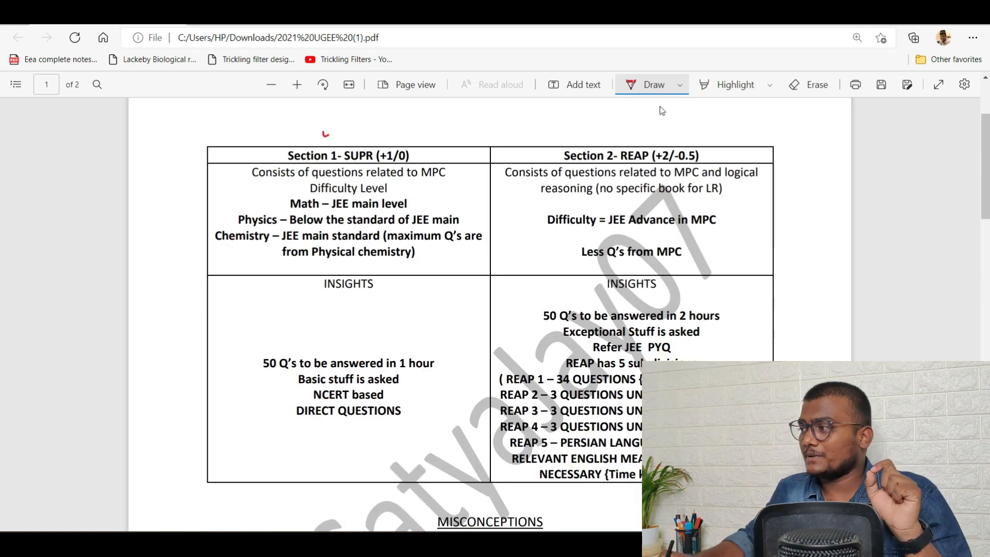
pyautogui.moveTo(326, 135); pyautogui.dragTo(344, 123)
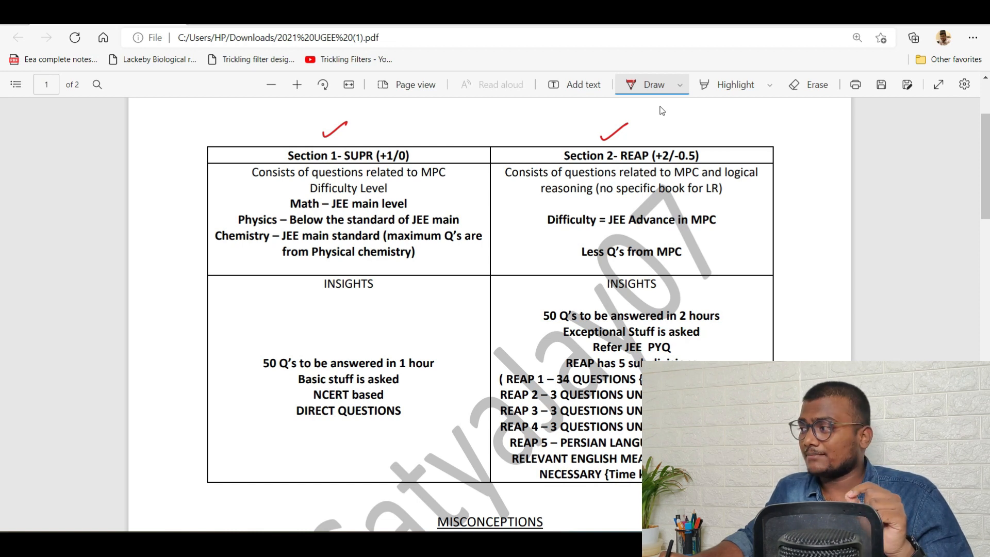
pyautogui.click(390, 134)
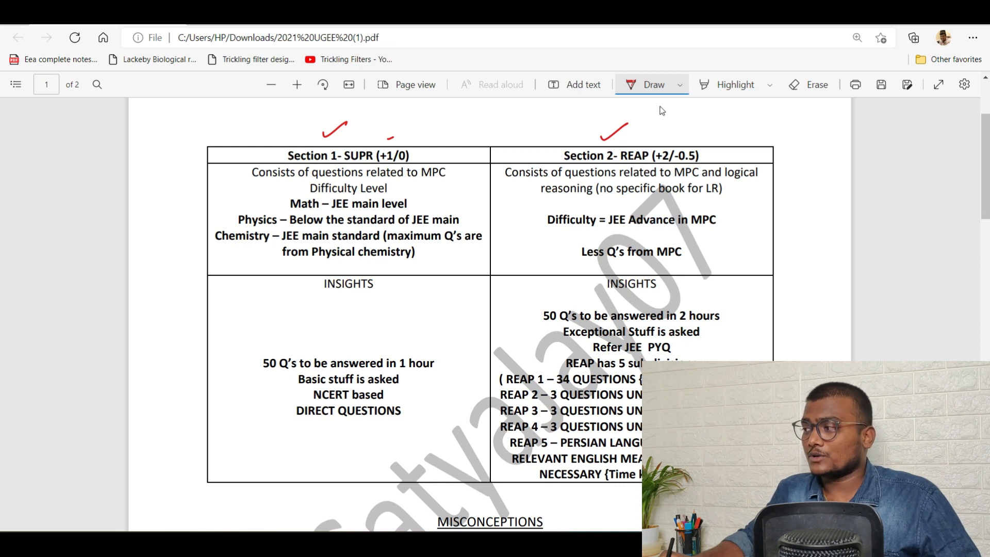
pyautogui.moveTo(419, 179); pyautogui.dragTo(447, 179)
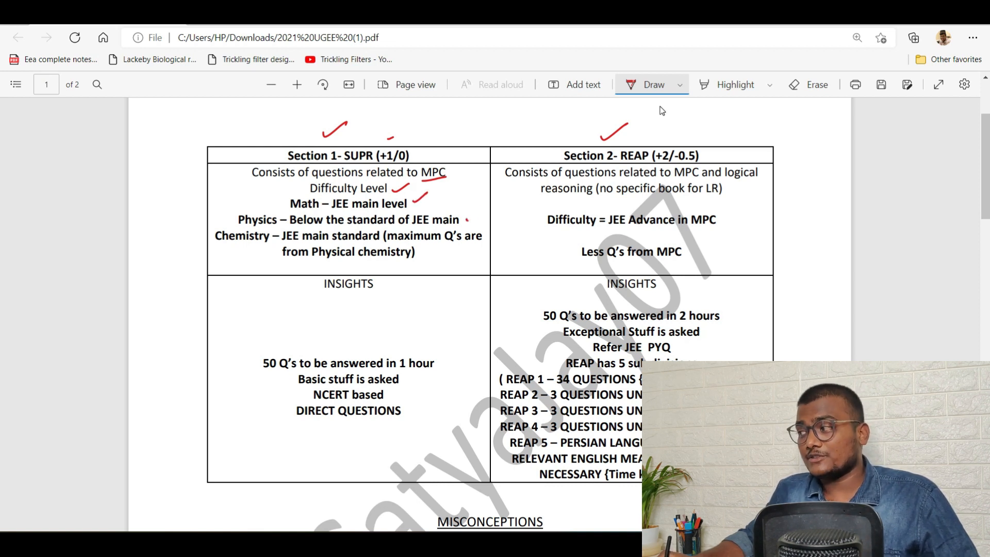
# Tick the Physics line and underline MPC and the INSIGHTS headings
pyautogui.moveTo(467, 225); pyautogui.dragTo(483, 212)
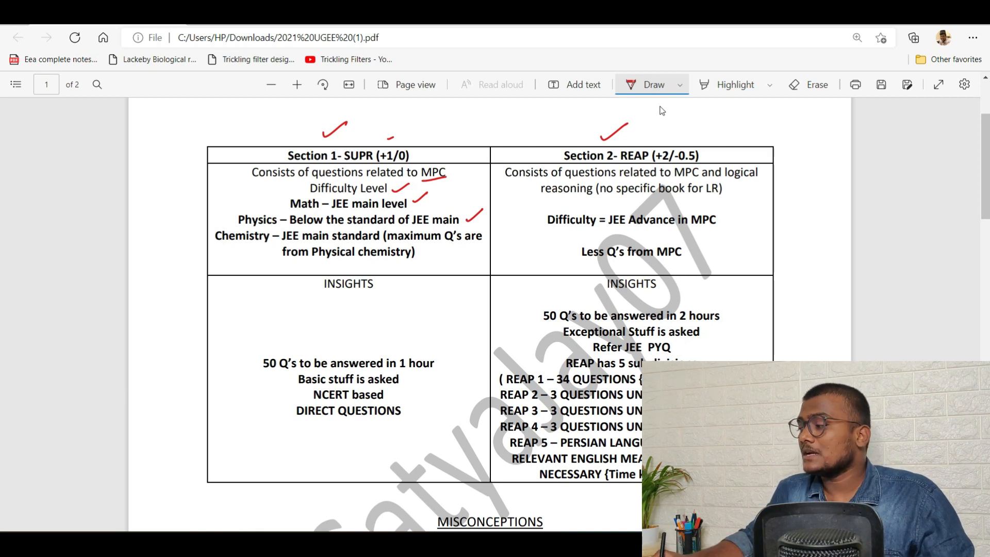
pyautogui.moveTo(328, 300); pyautogui.dragTo(372, 292)
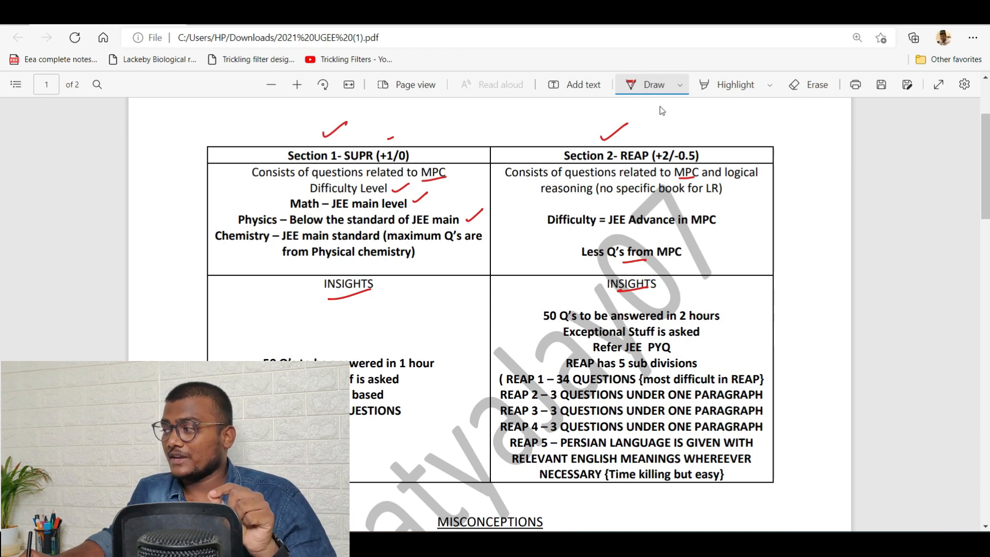
# Tick the Refer JEE PYQ line and the 'Time killing but easy' note
pyautogui.moveTo(679, 351); pyautogui.dragTo(697, 343)
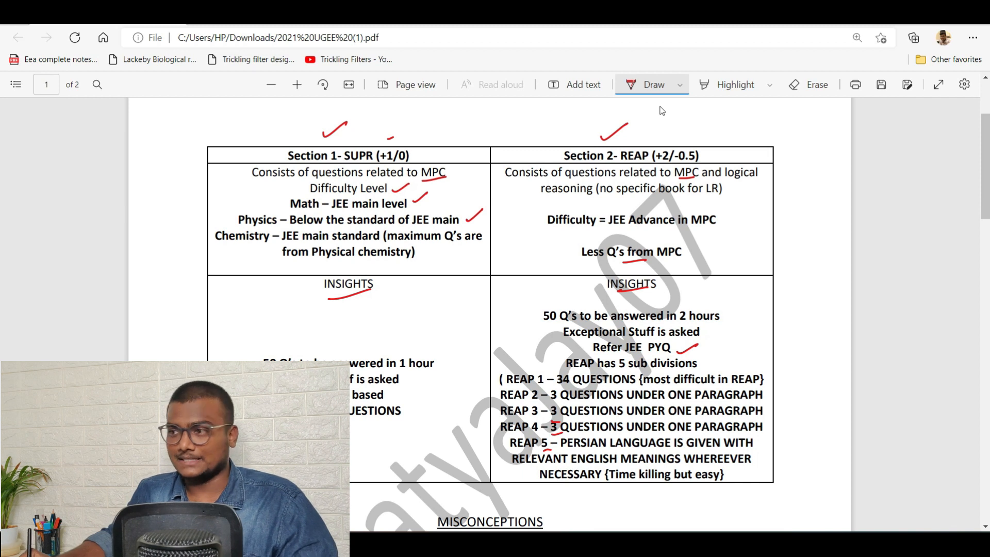
pyautogui.moveTo(723, 473); pyautogui.dragTo(743, 467)
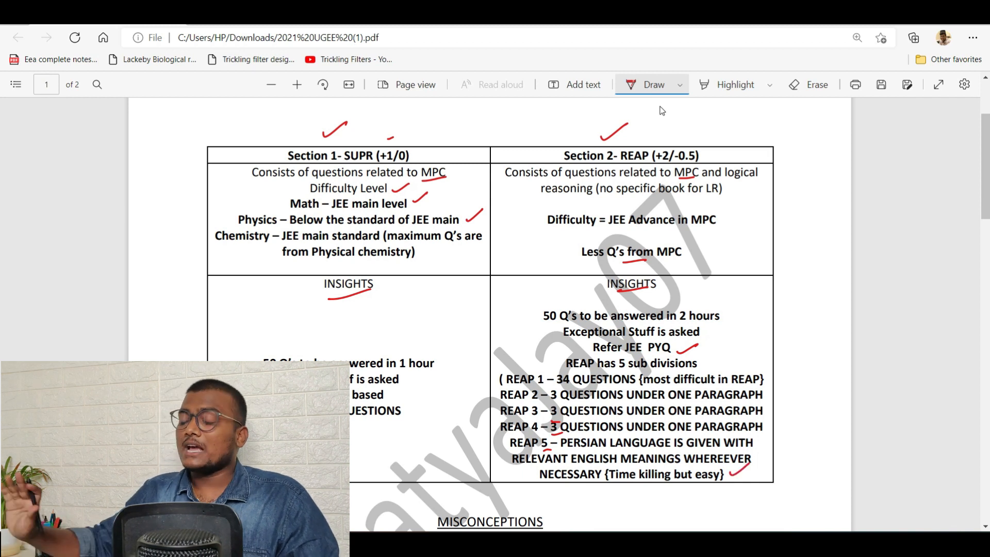
# Scroll down past the table to the MISCONCEPTIONS list
pyautogui.scroll(-3)
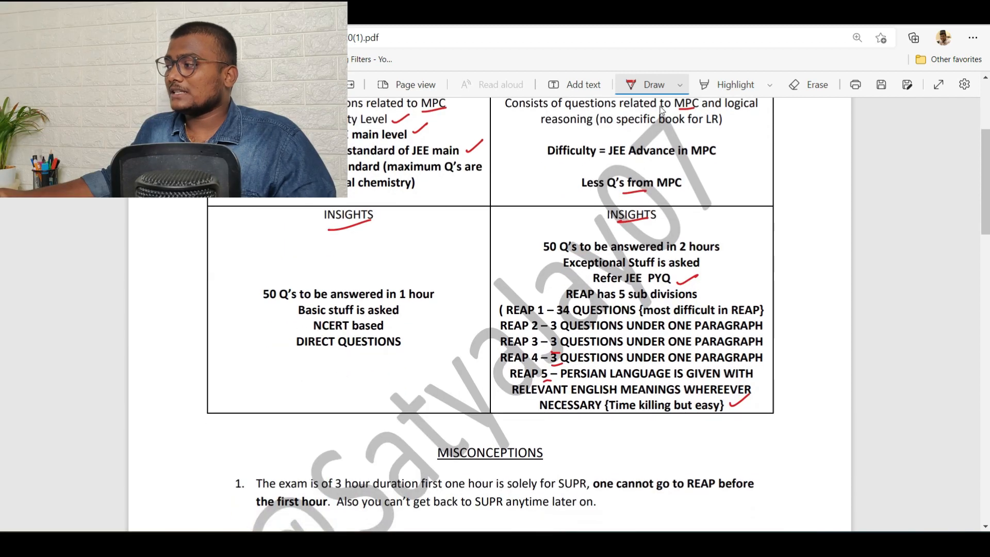
pyautogui.scroll(-3)
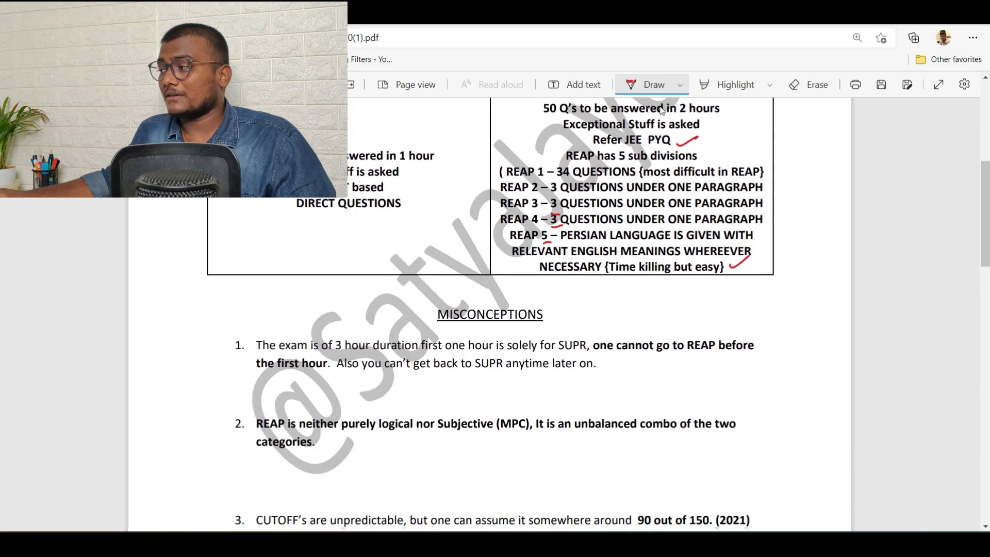
pyautogui.scroll(-3)
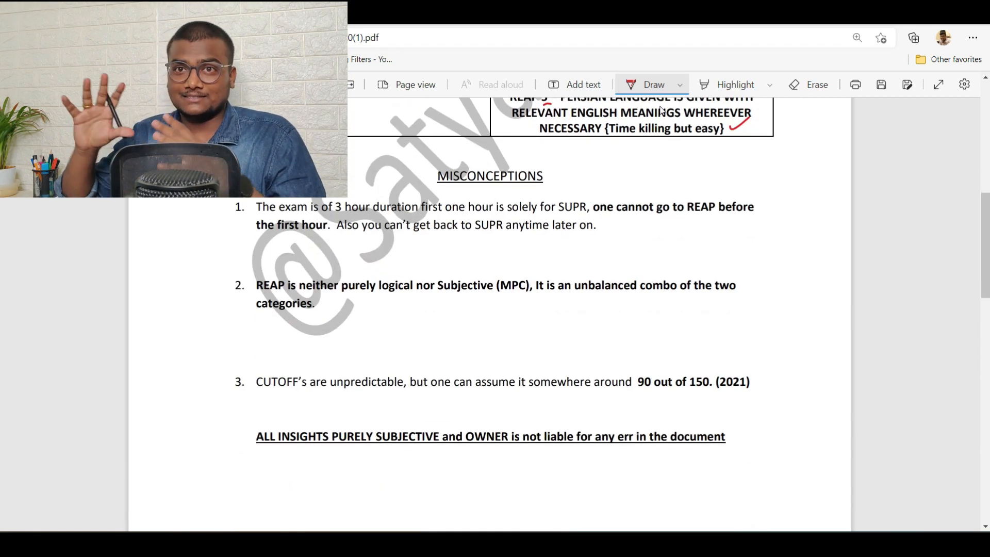